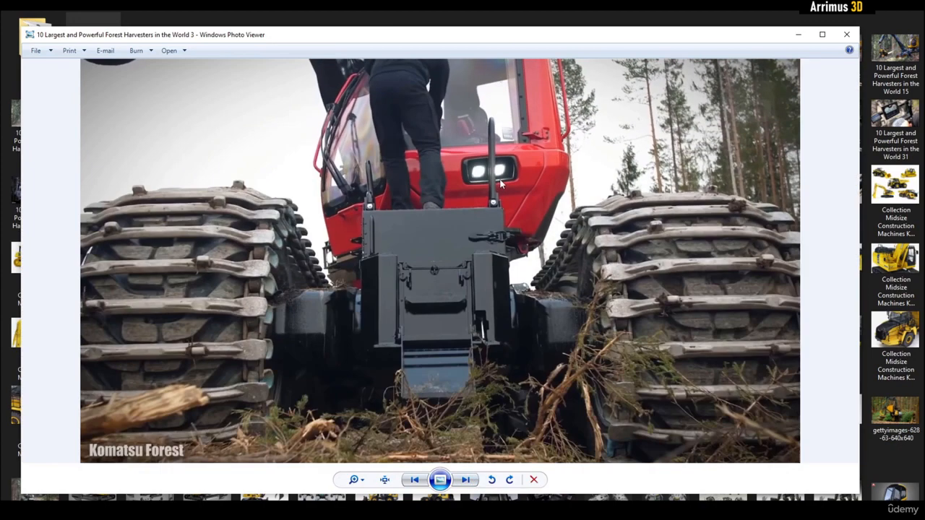
- Advance to the next forest harvester photo, heading toward the yellow EcoLog harvester
{"action": "left_click", "coordinate": [465, 479]}
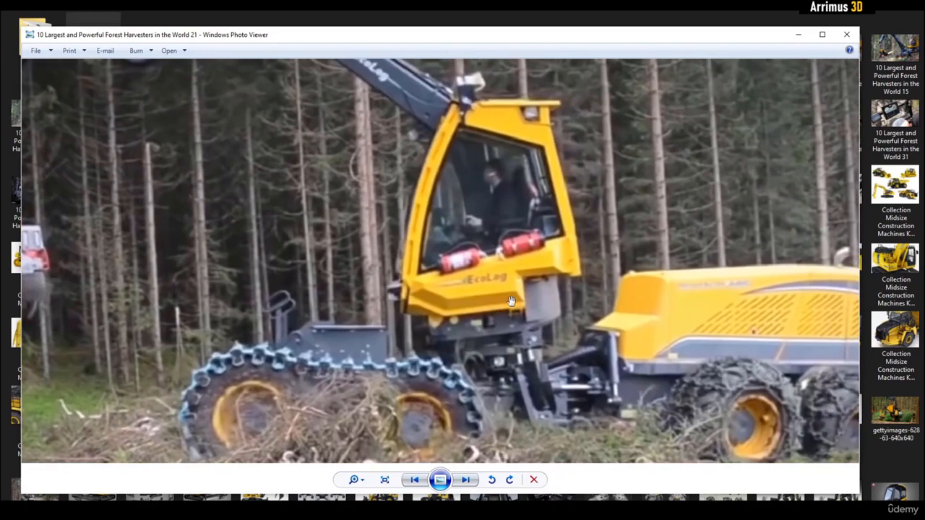
- Page twice past the harvester photos to the yellow Komatsu D65PXi bulldozer render
{"action": "left_click", "coordinate": [465, 479]}
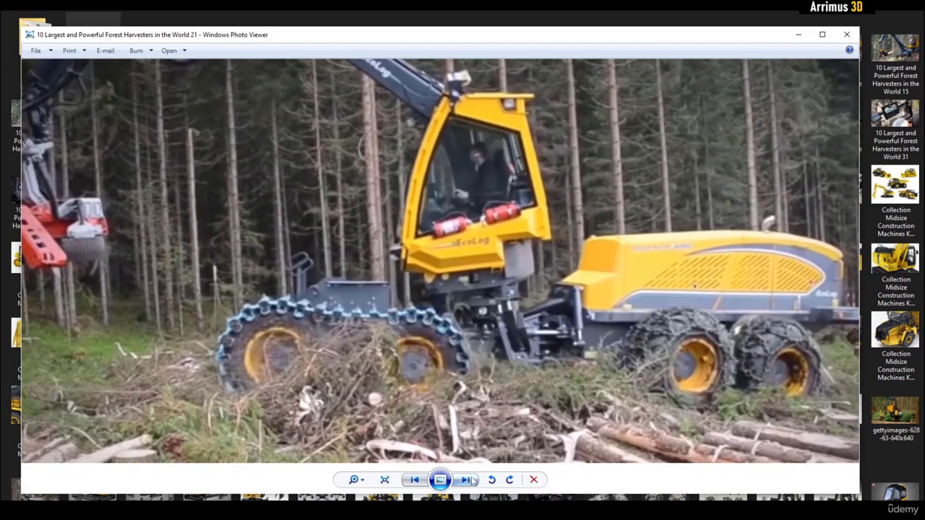
{"action": "left_click", "coordinate": [466, 480]}
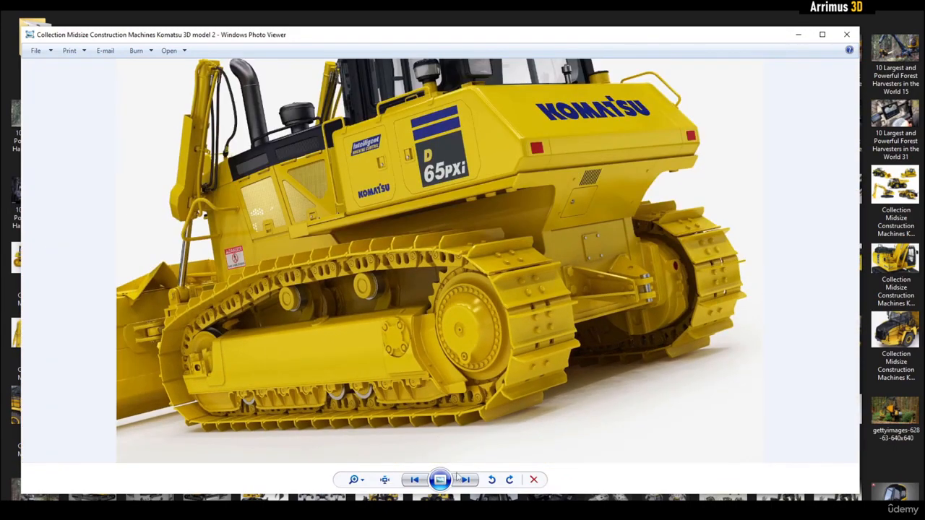
- Page through the Komatsu PC210 excavator renders to the six-wheeled armored vehicle concept
{"action": "left_click", "coordinate": [465, 479]}
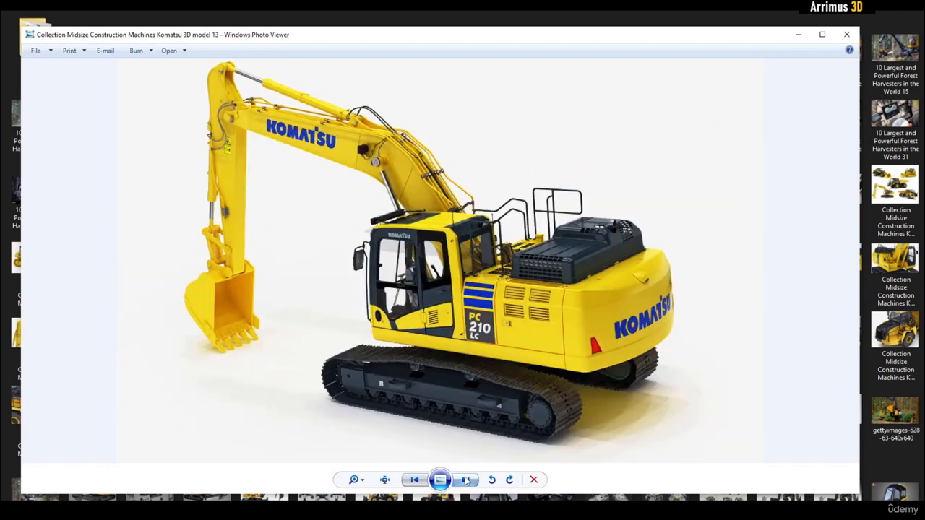
{"action": "left_click", "coordinate": [465, 479]}
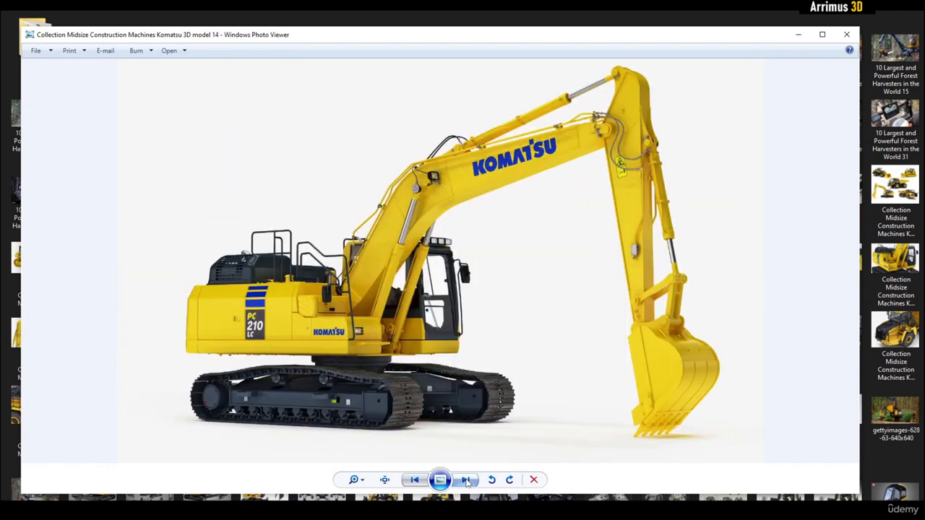
{"action": "left_click", "coordinate": [466, 479]}
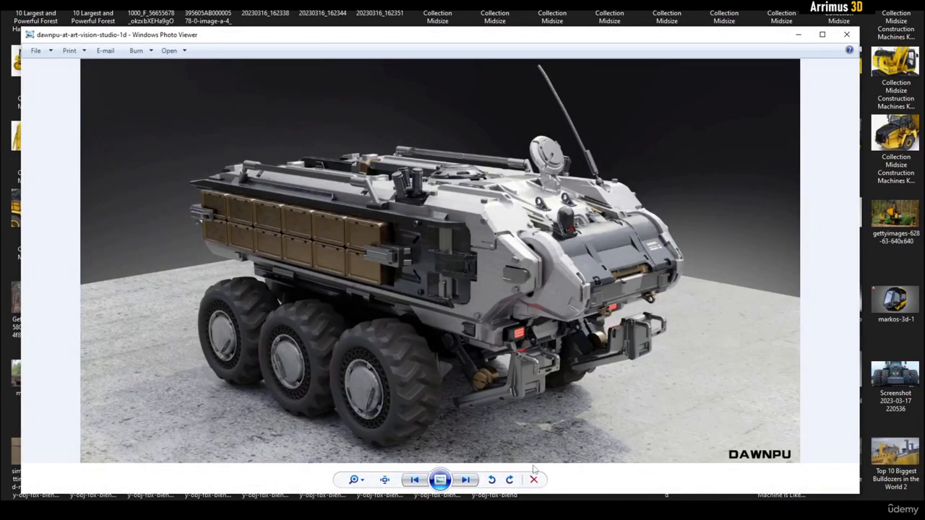
- Move from the armored rover concept on to the sci-fi generator 3D render
{"action": "left_click", "coordinate": [466, 480]}
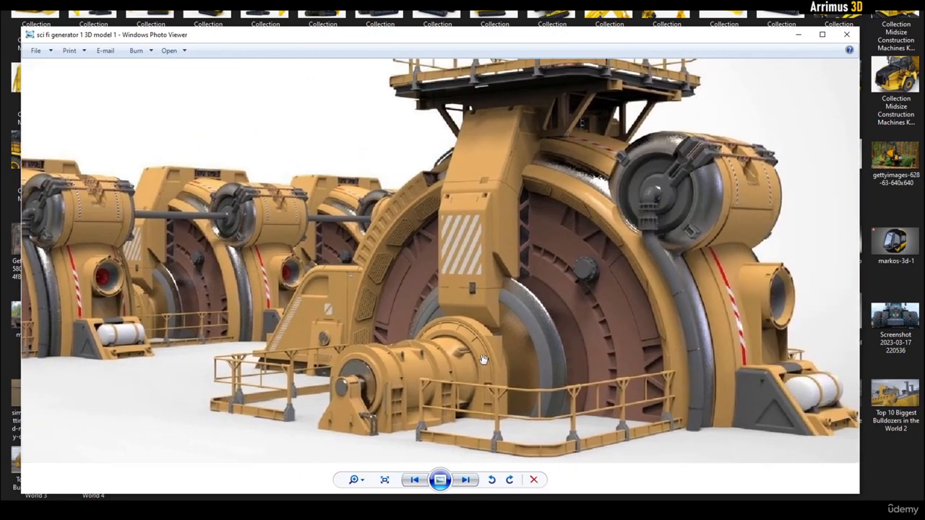
{"action": "left_click", "coordinate": [465, 479]}
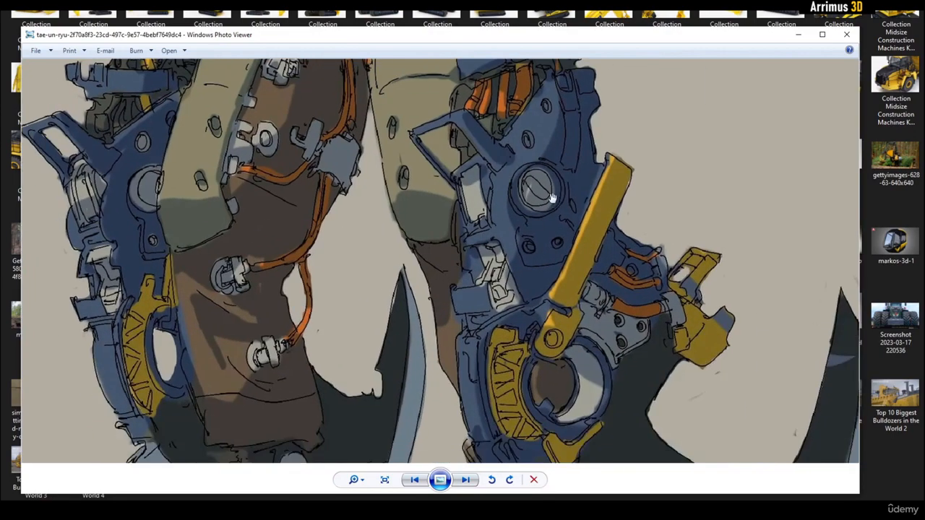
- Page past the white mech sketch to the Avatar AMP suit on-set photo
{"action": "left_click", "coordinate": [466, 479]}
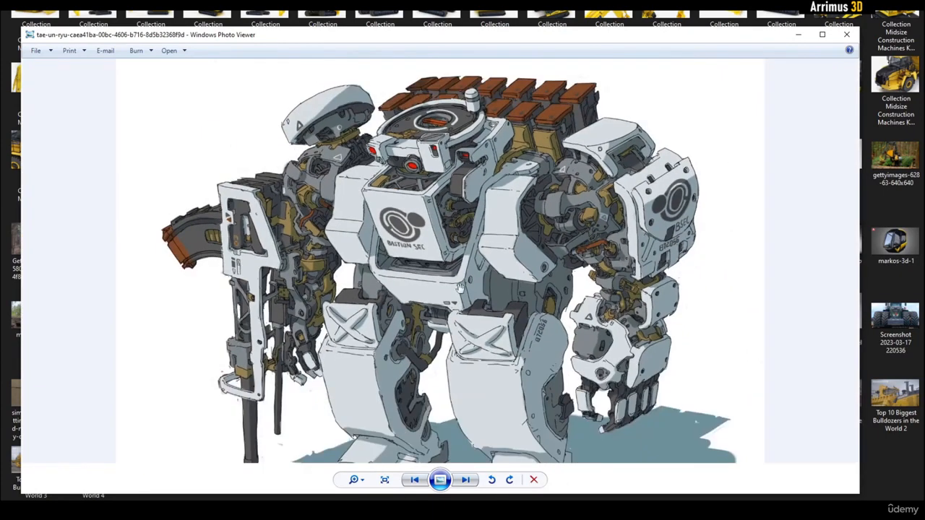
{"action": "left_click", "coordinate": [467, 480]}
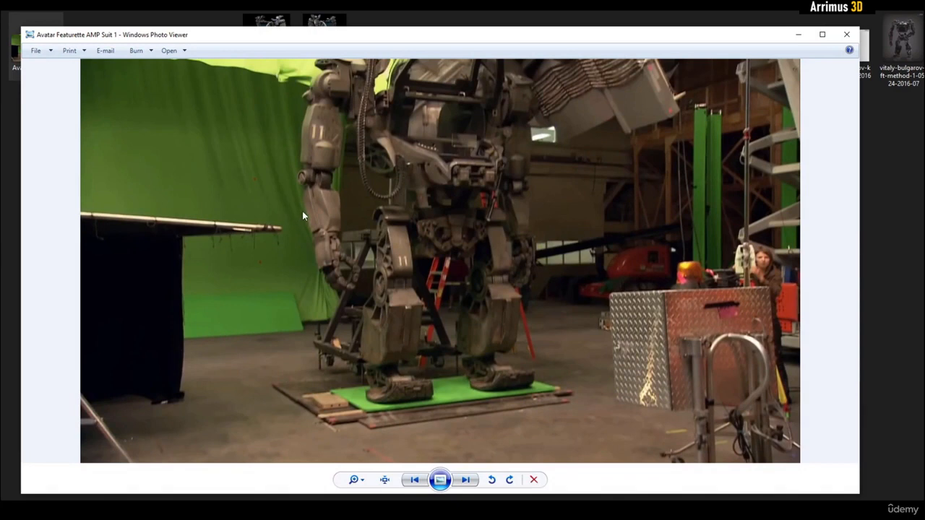
- Advance from the on-set Avatar photo to Jordi Cortes' AMP suit beauty render
{"action": "left_click", "coordinate": [465, 479]}
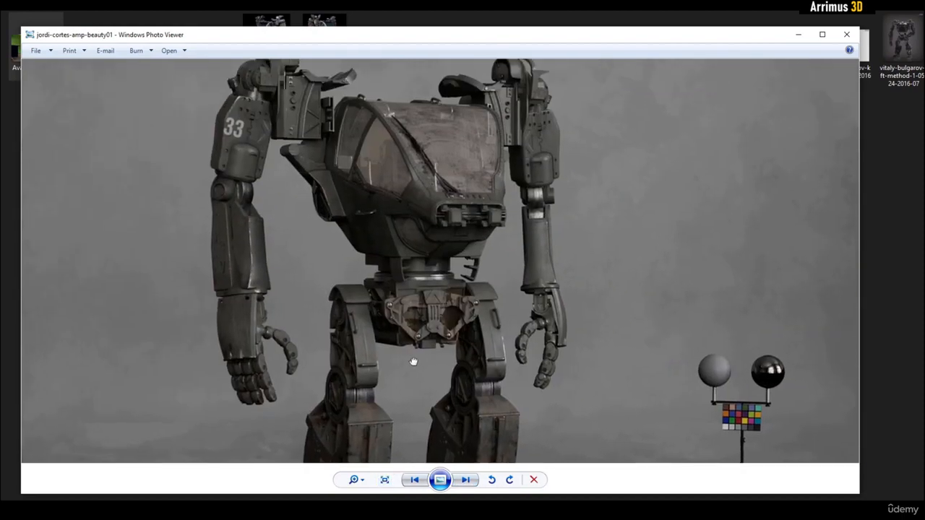